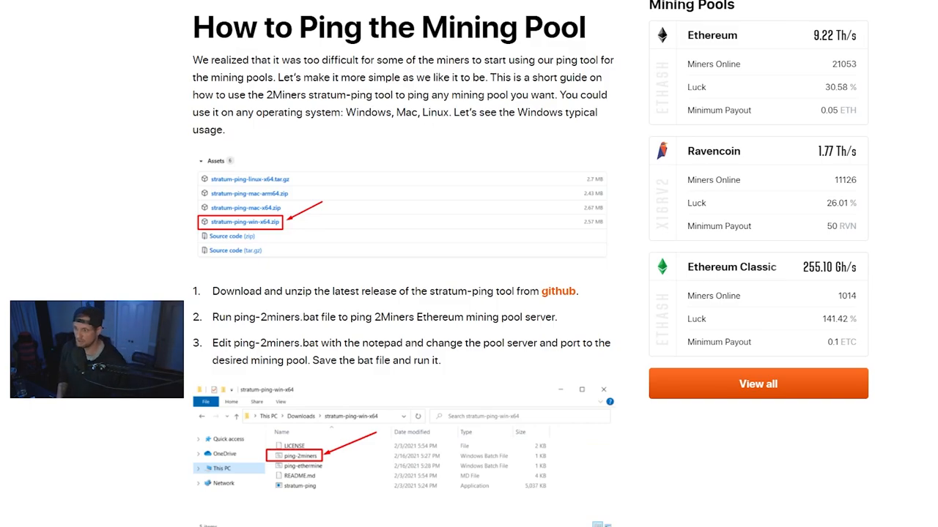
Step: Download stratum-ping-win-x64.zip from the v1.0.0 release Assets on GitHub
click(558, 290)
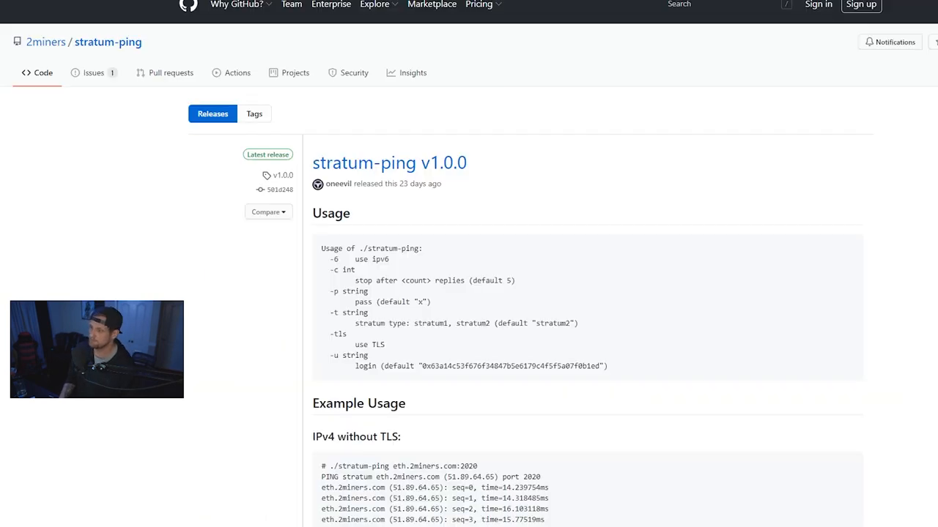
scroll(down, 3)
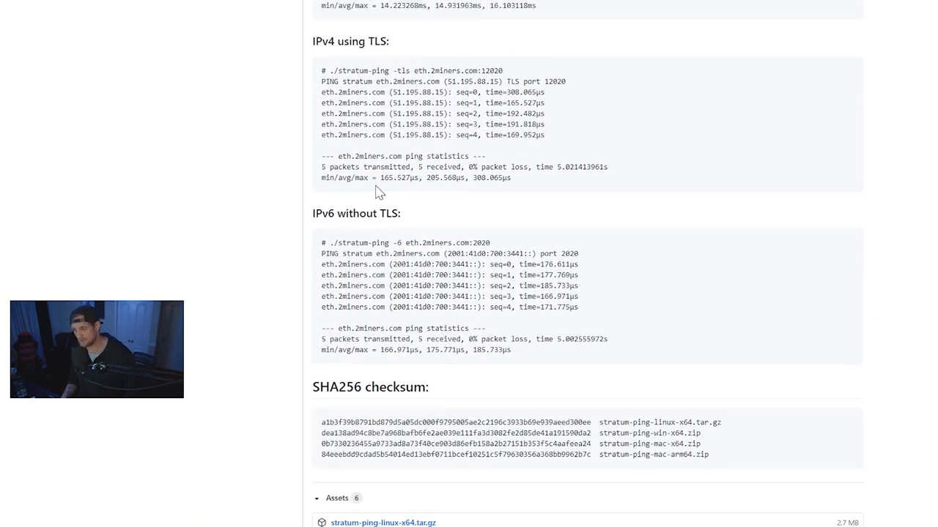
scroll(down, 3)
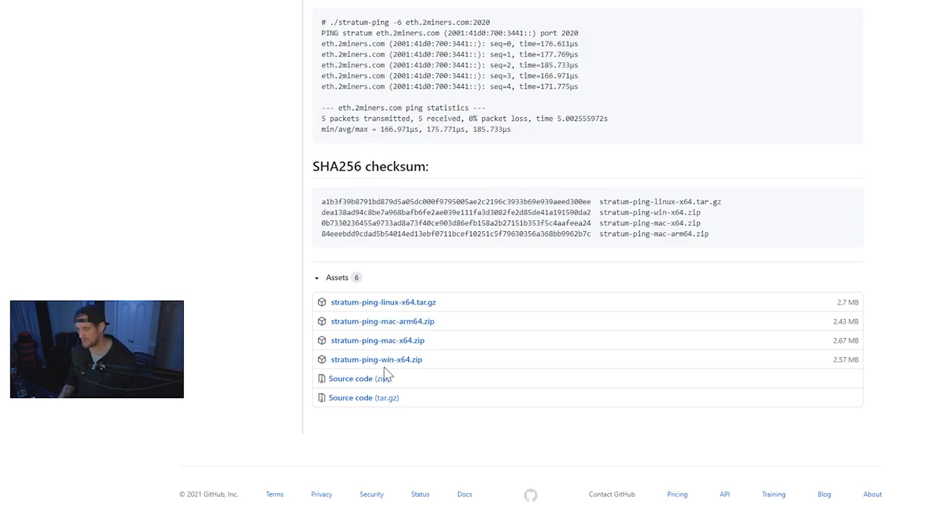
mouse_move(375, 360)
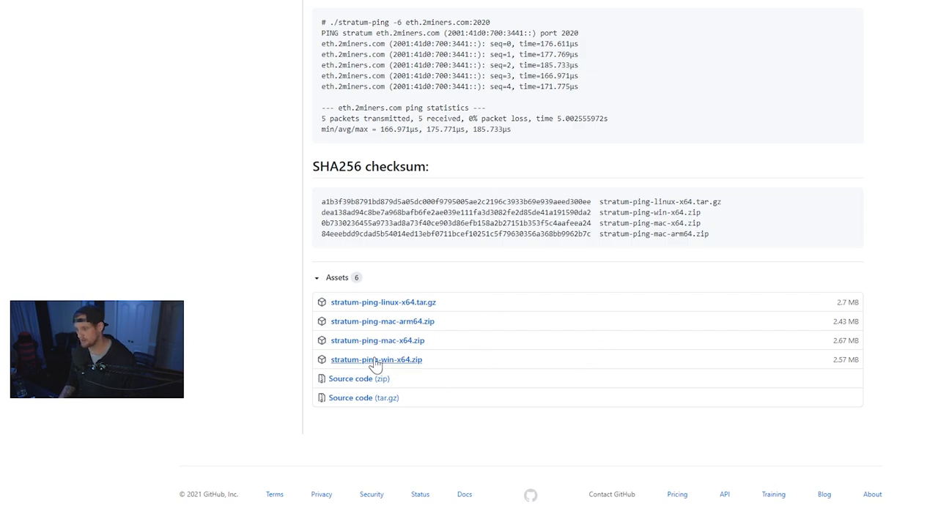
click(375, 361)
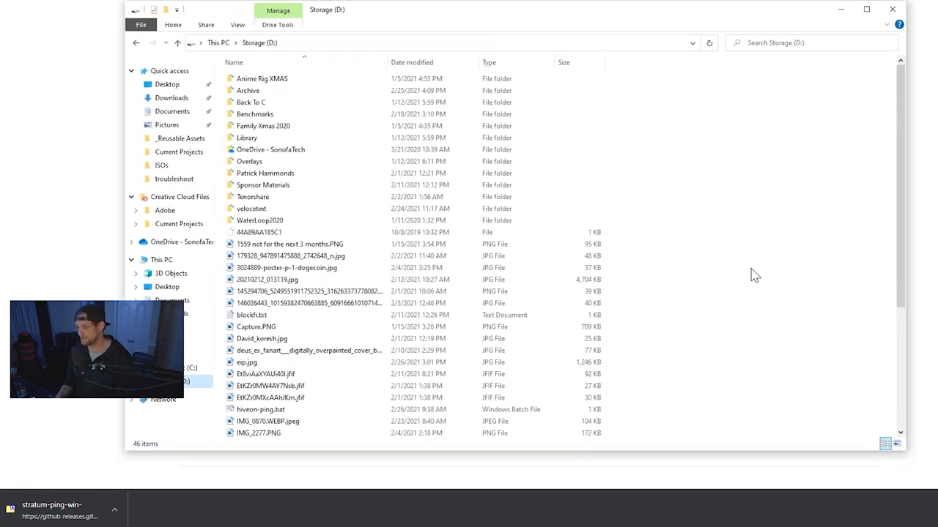
Step: Create a 'ping tool' folder on Storage (D:), paste the zip in and extract it with 7-Zip Extract Here
right_click(754, 275)
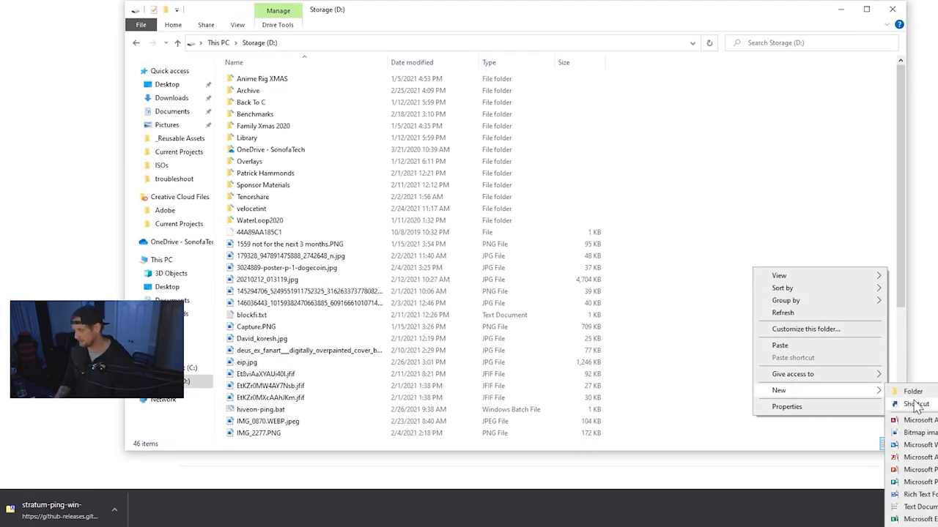
click(912, 390)
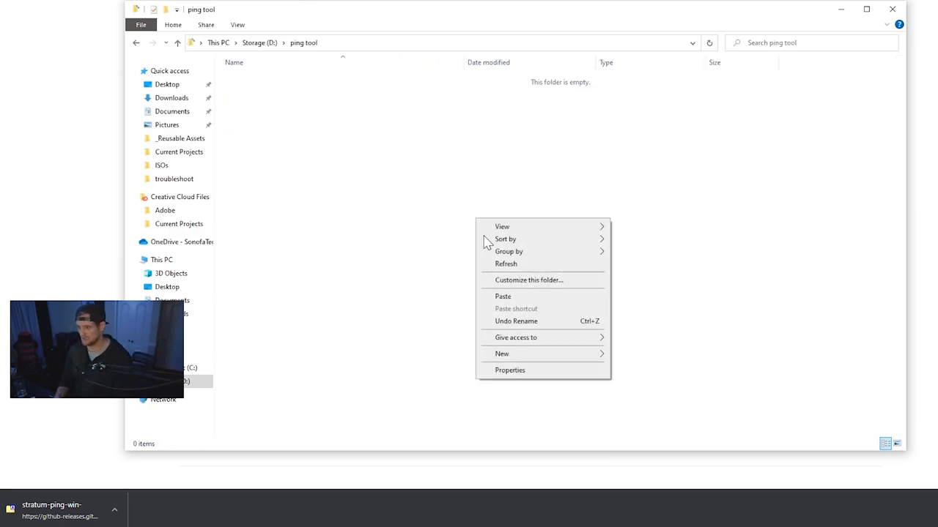
click(502, 296)
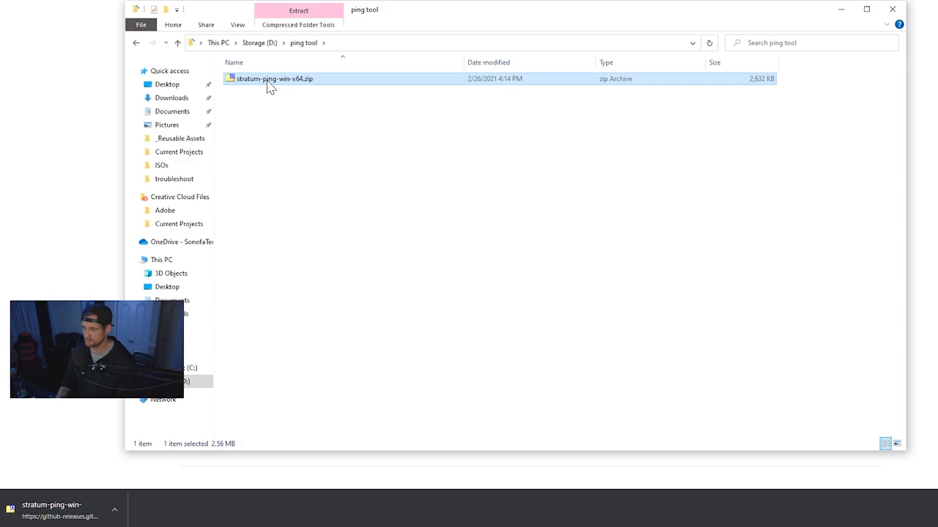
right_click(276, 79)
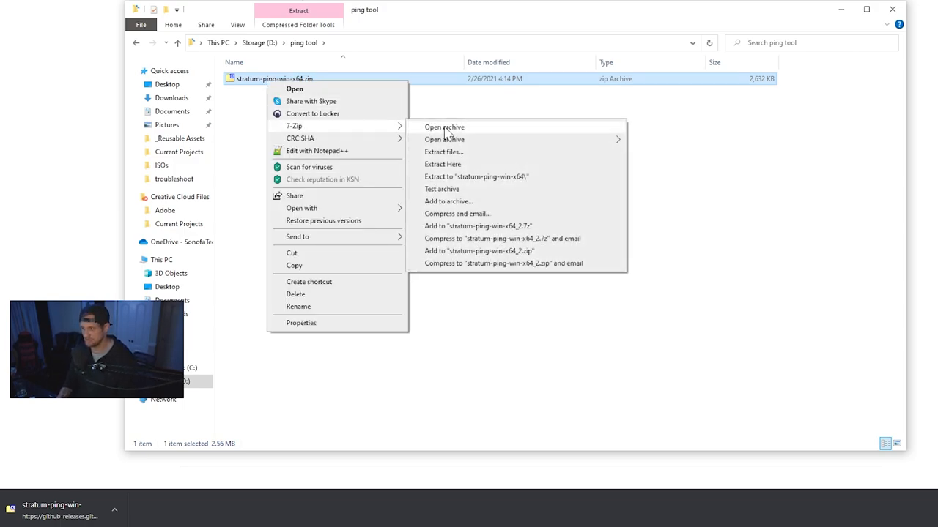
click(389, 281)
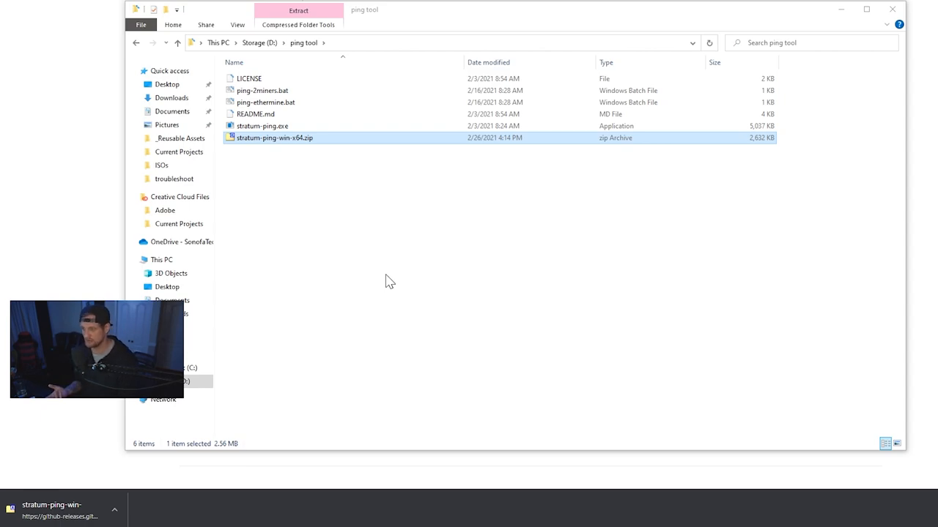
mouse_move(334, 183)
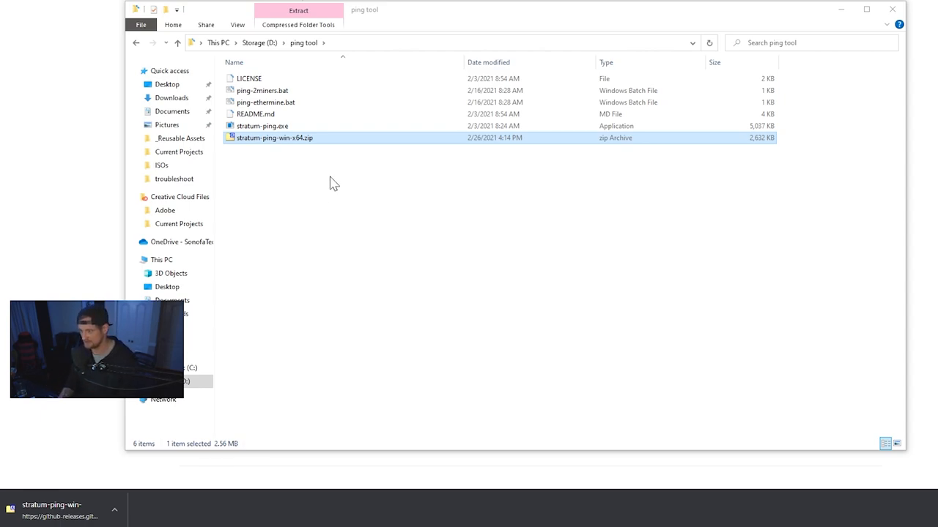
mouse_move(308, 103)
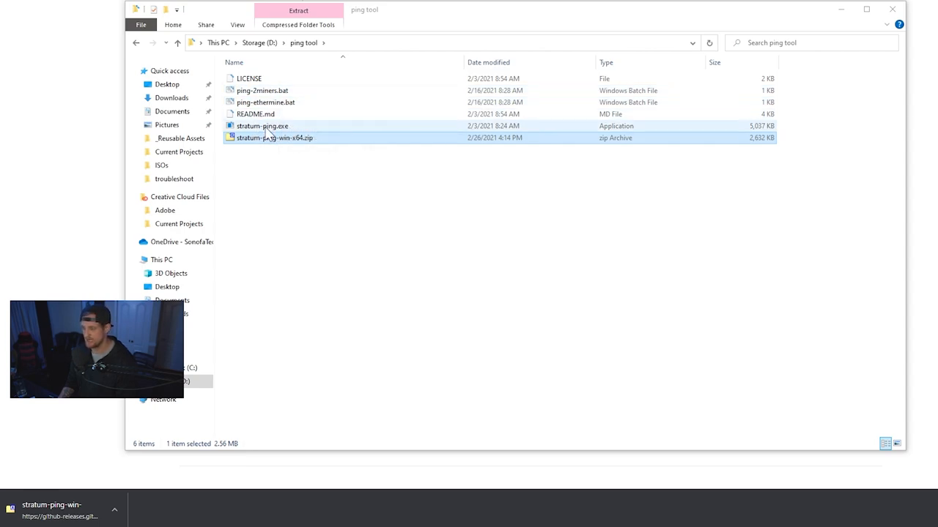
Step: Run ping-2miners.bat and ping-ethermine.bat to show eth.2miners.com latency results in cmd
click(281, 208)
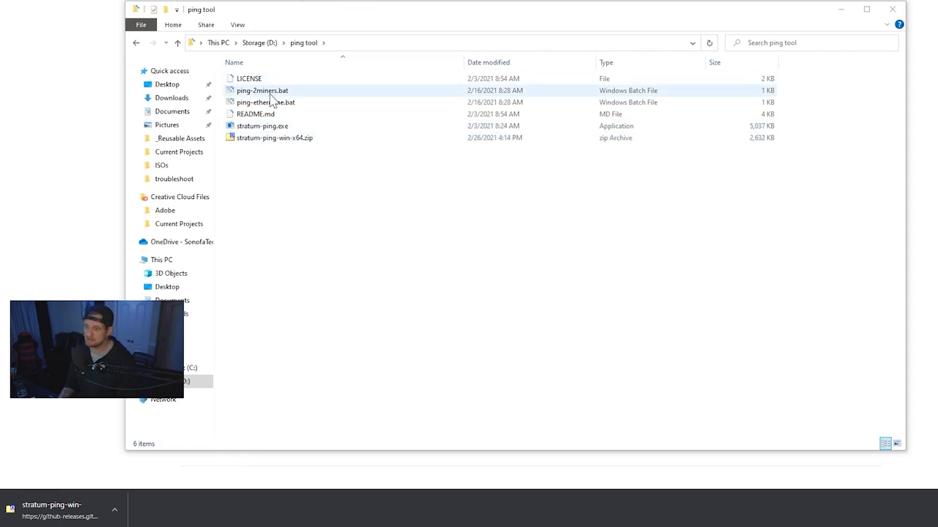
mouse_move(260, 91)
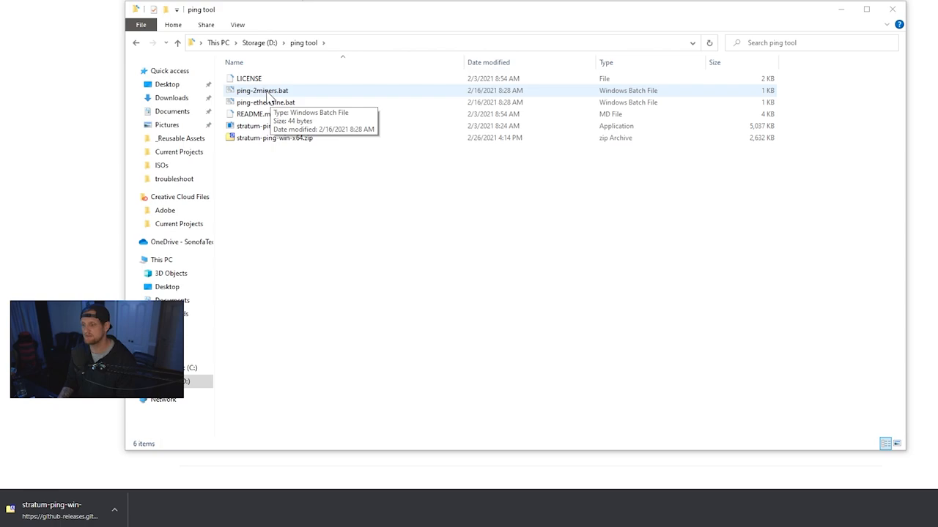
click(262, 90)
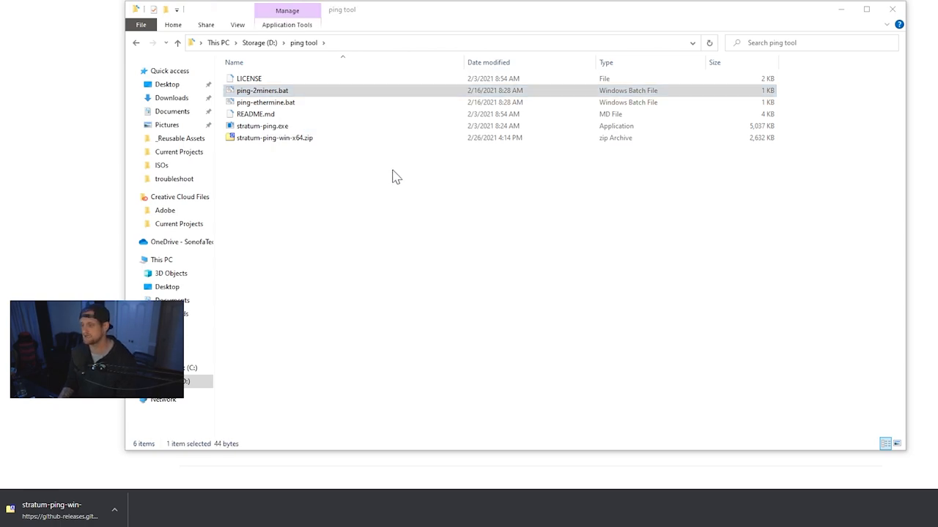
double_click(261, 91)
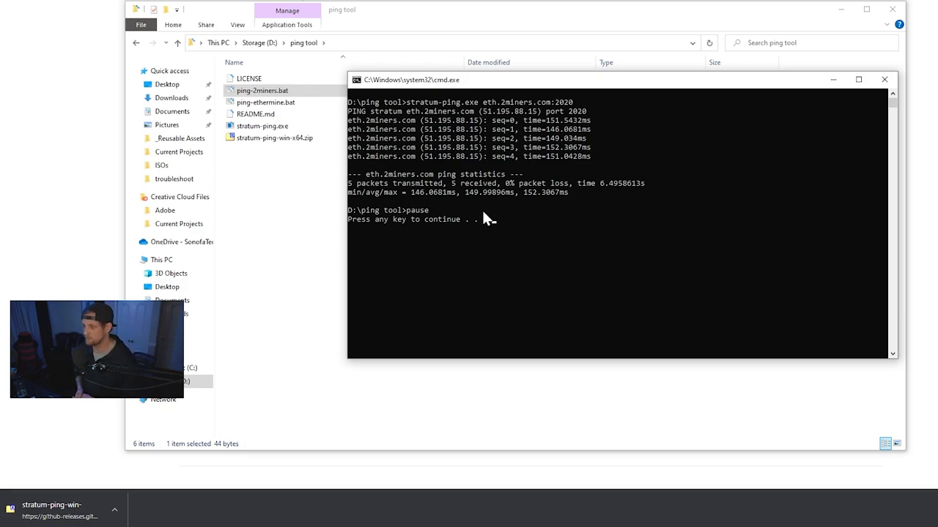
mouse_move(701, 190)
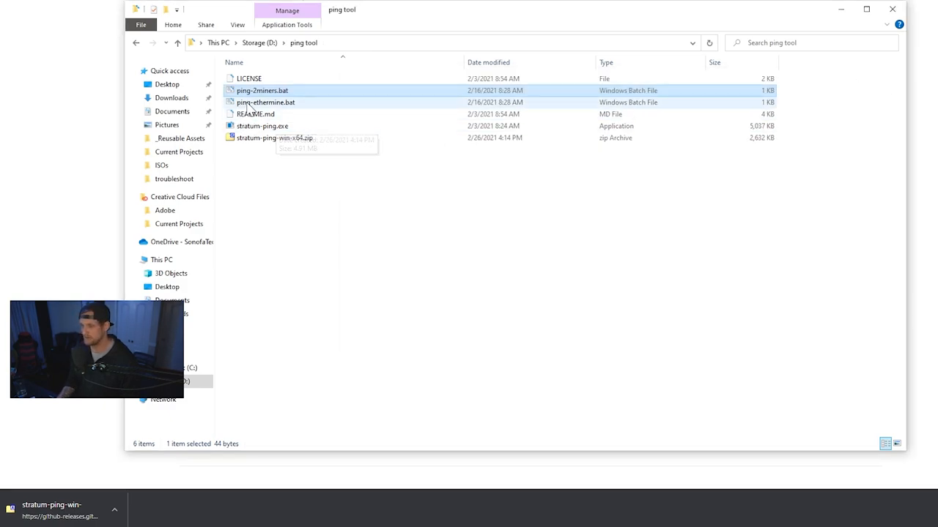
click(265, 103)
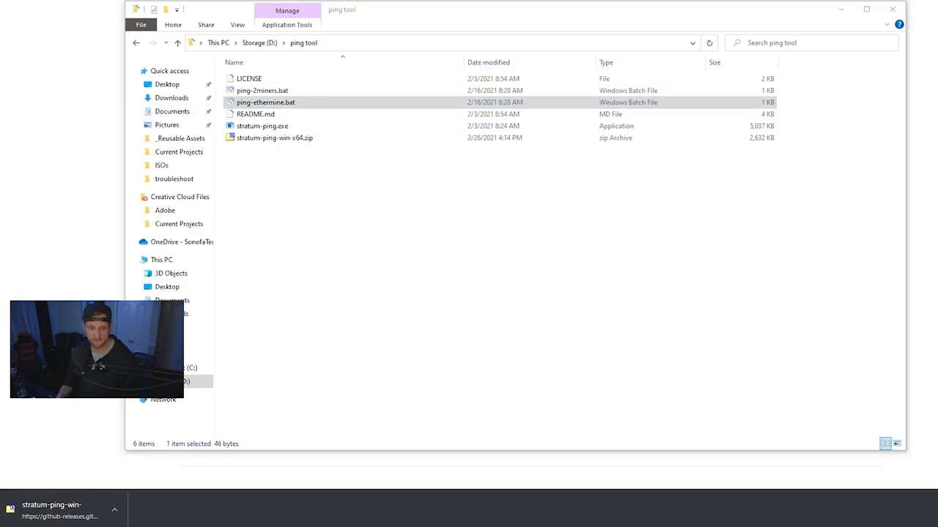
double_click(265, 102)
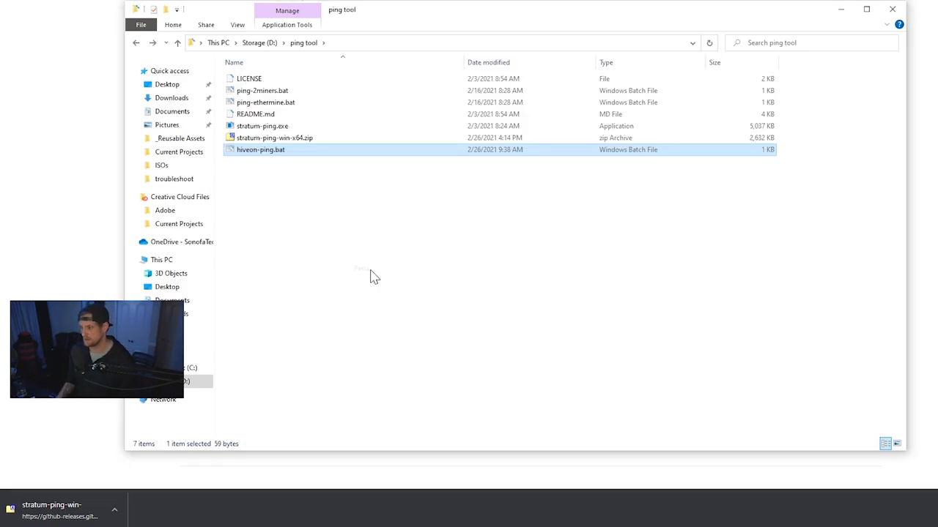
mouse_move(368, 240)
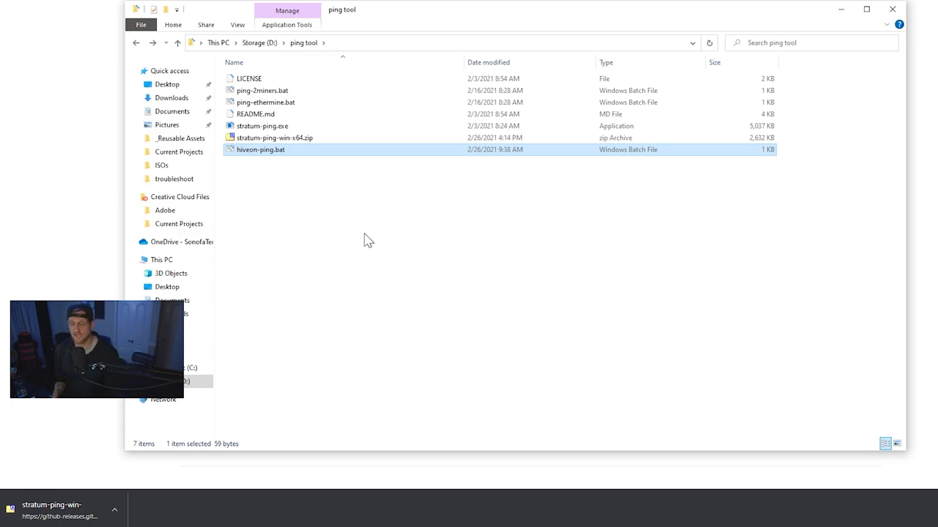
Step: Edit hiveon-ping.bat to run stratum-ping on naw-eth.hiveon.net:4444 followed by pause, then close Notepad
right_click(261, 150)
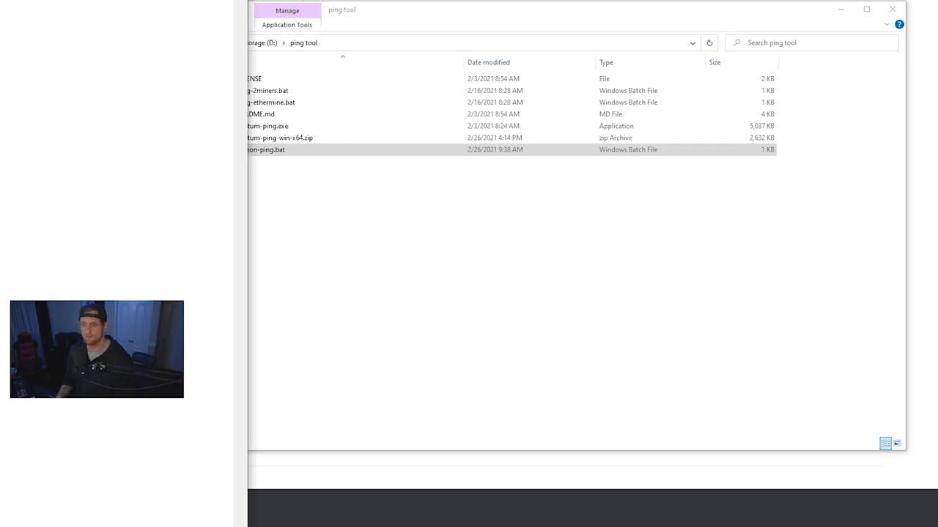
double_click(264, 149)
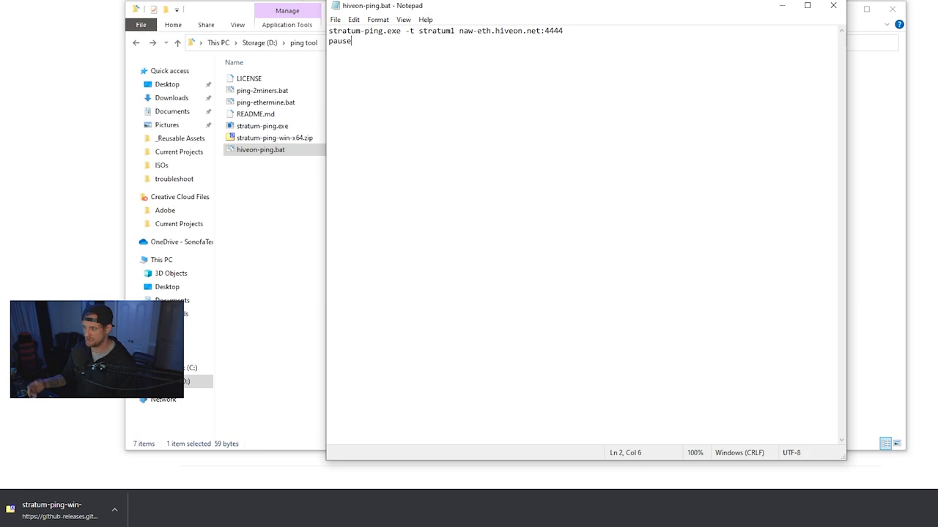
double_click(436, 30)
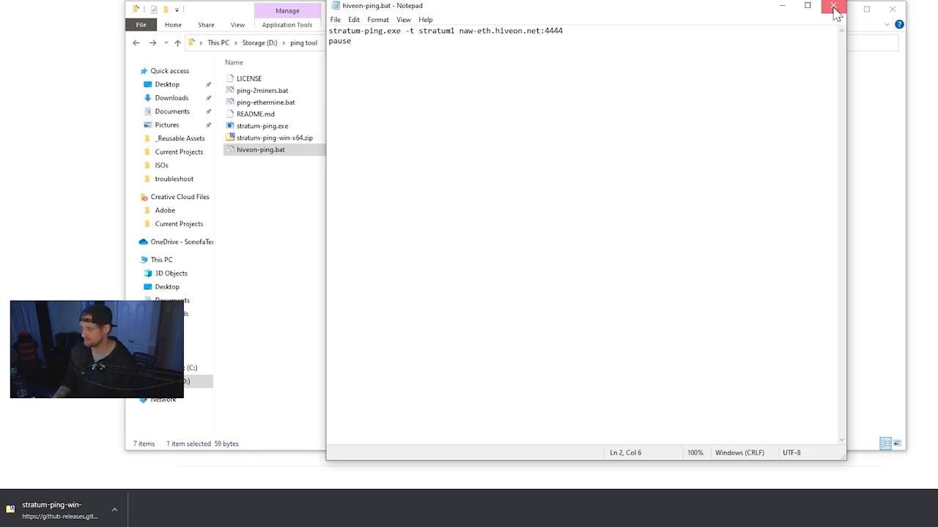
click(832, 8)
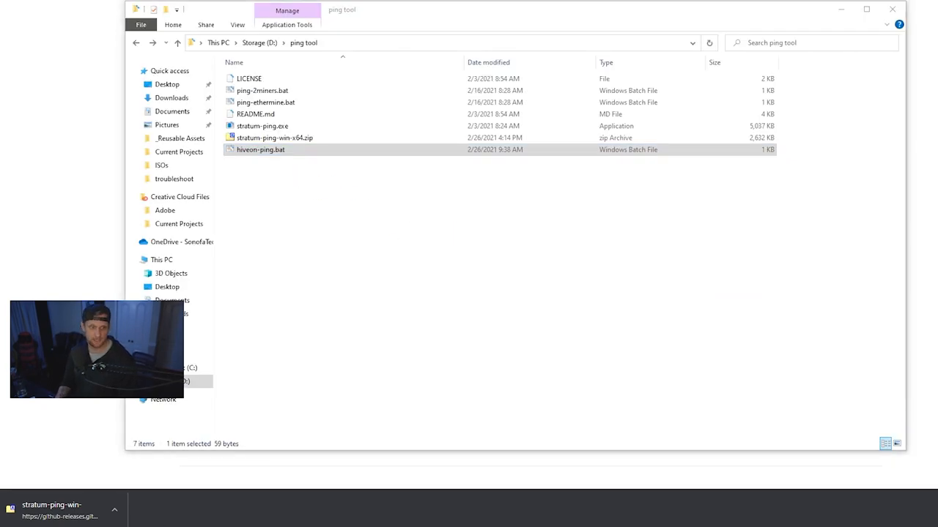
Step: Run hiveon-ping.bat showing 5 replies, 0% loss and about 66 ms average for naw-eth.hiveon.net
double_click(261, 150)
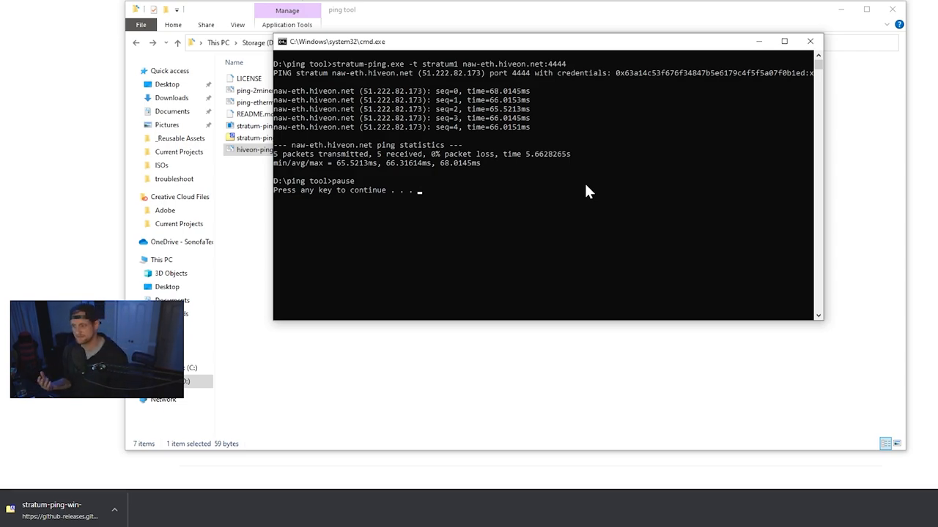
mouse_move(539, 204)
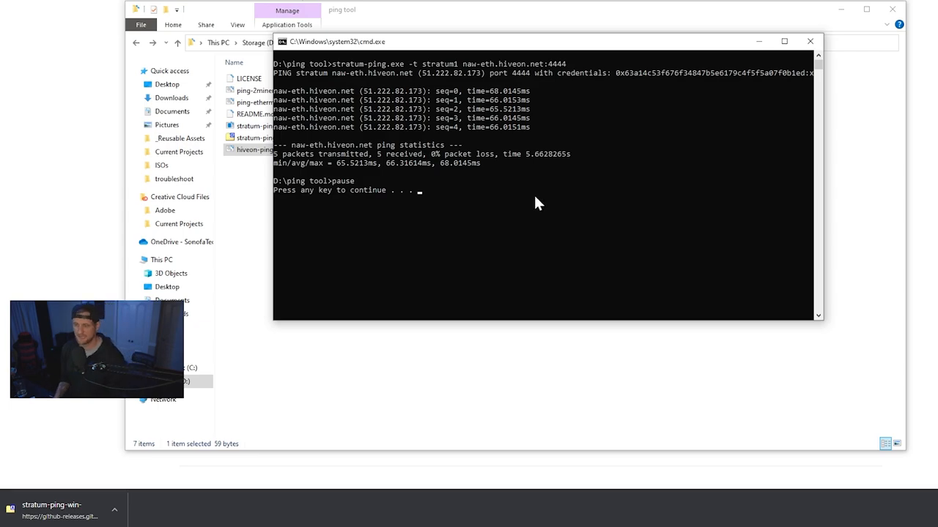
right_click(265, 103)
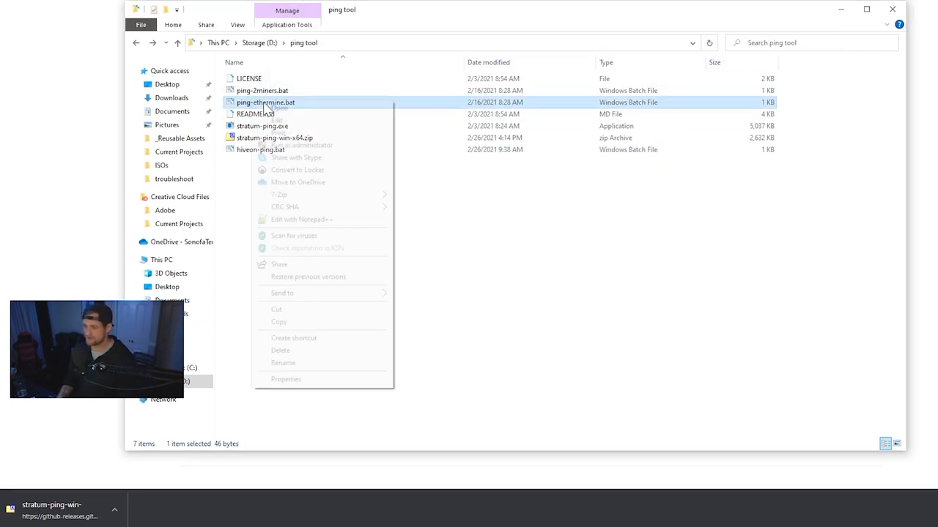